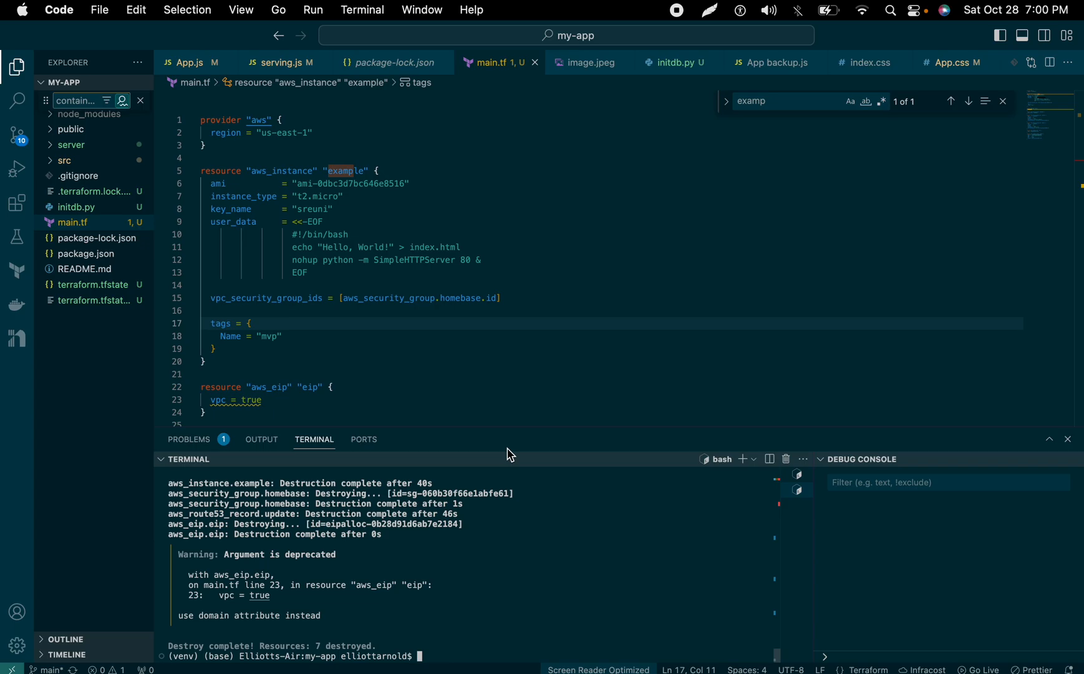
Review the EC2 console confirming the demo-prom-server instance terminated
scroll("down", 3)
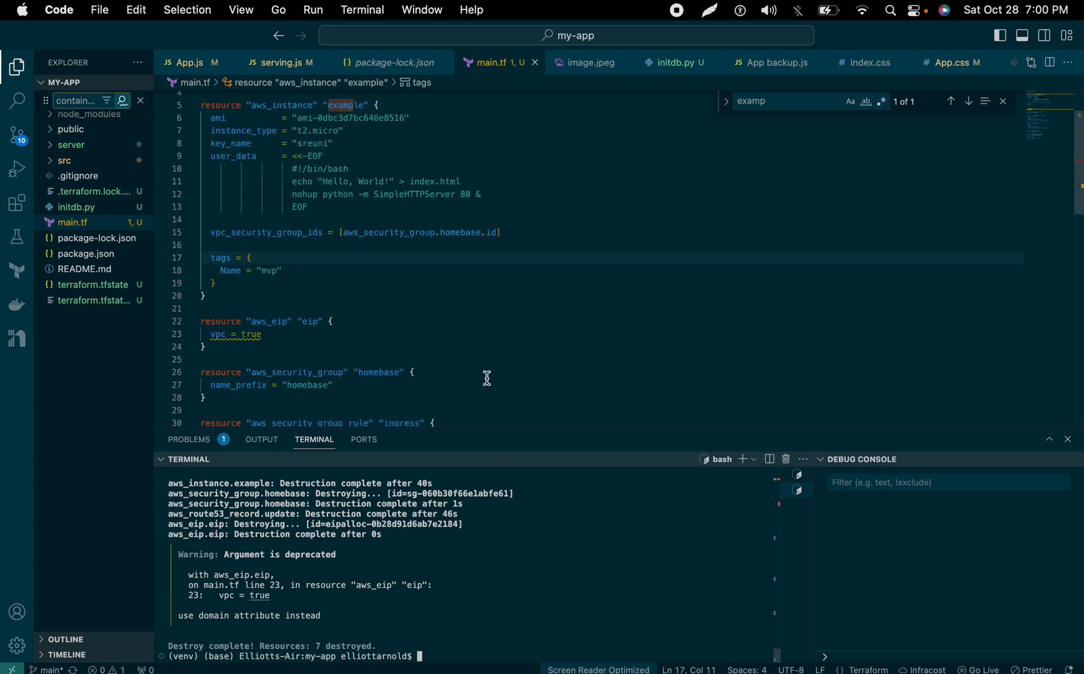
scroll("down", 3)
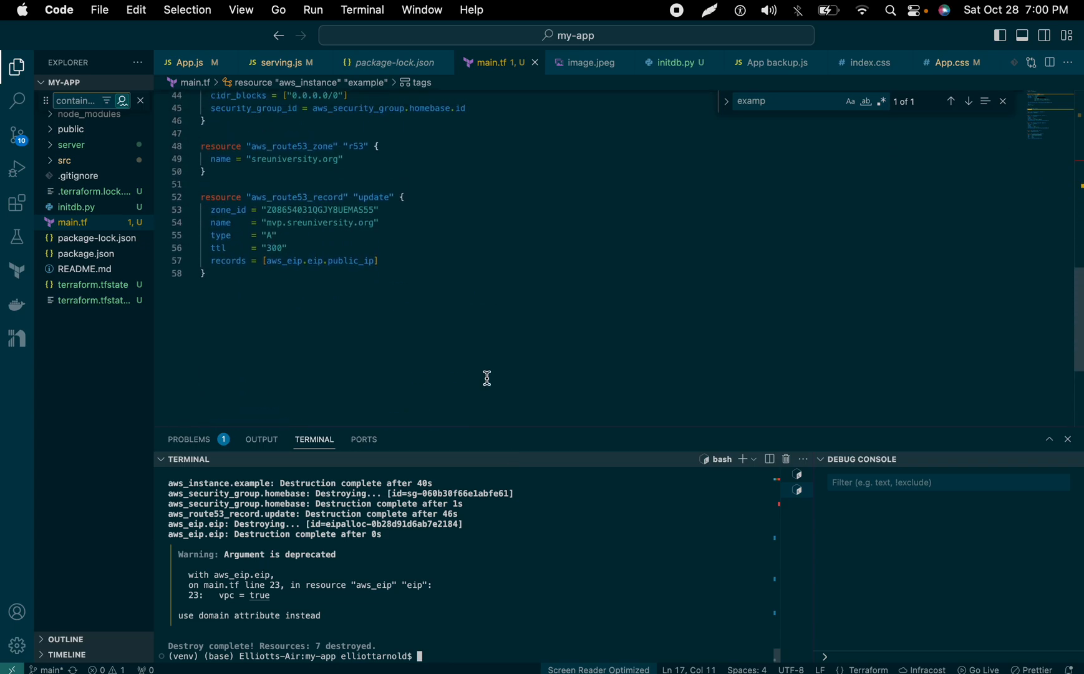
scroll("up", 3)
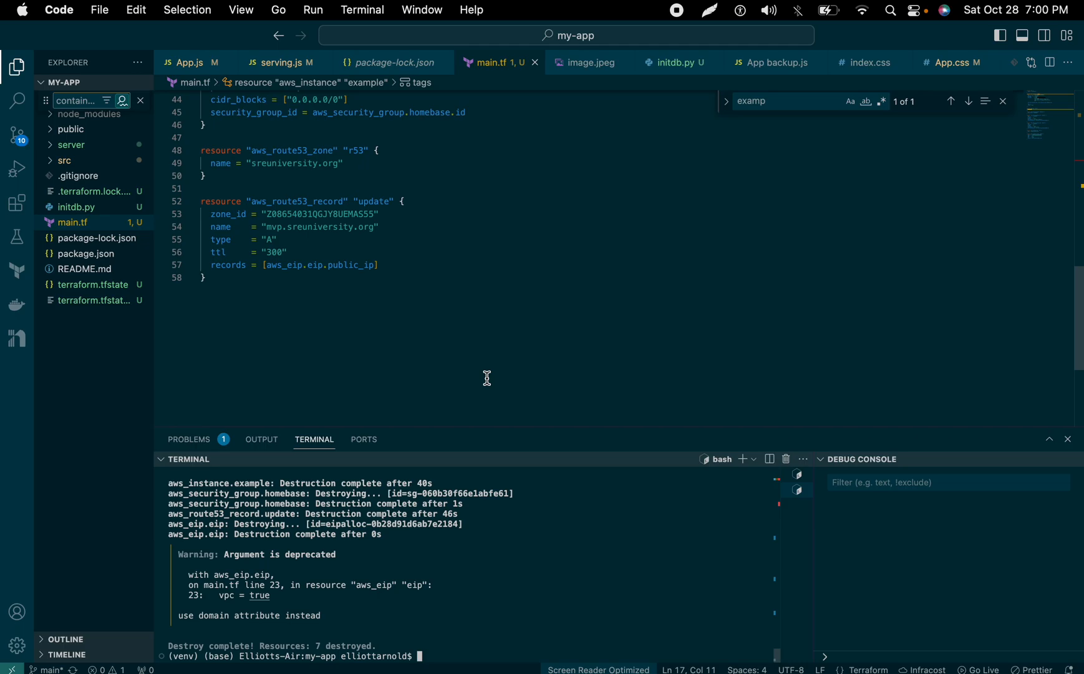
scroll("up", 3)
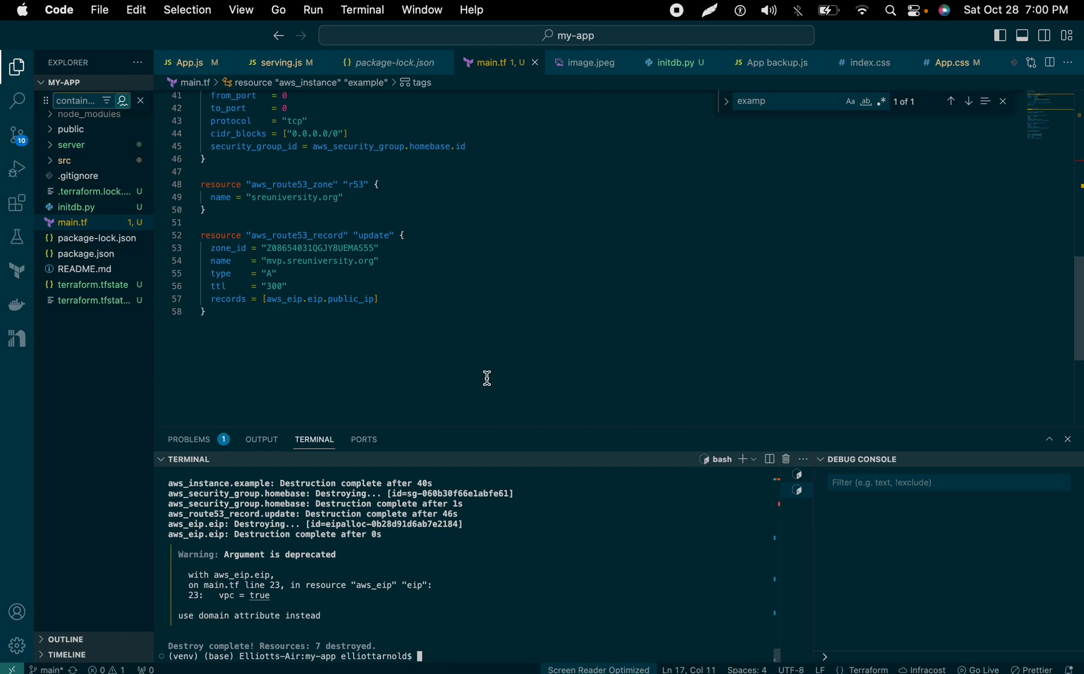
mouse_move(379, 267)
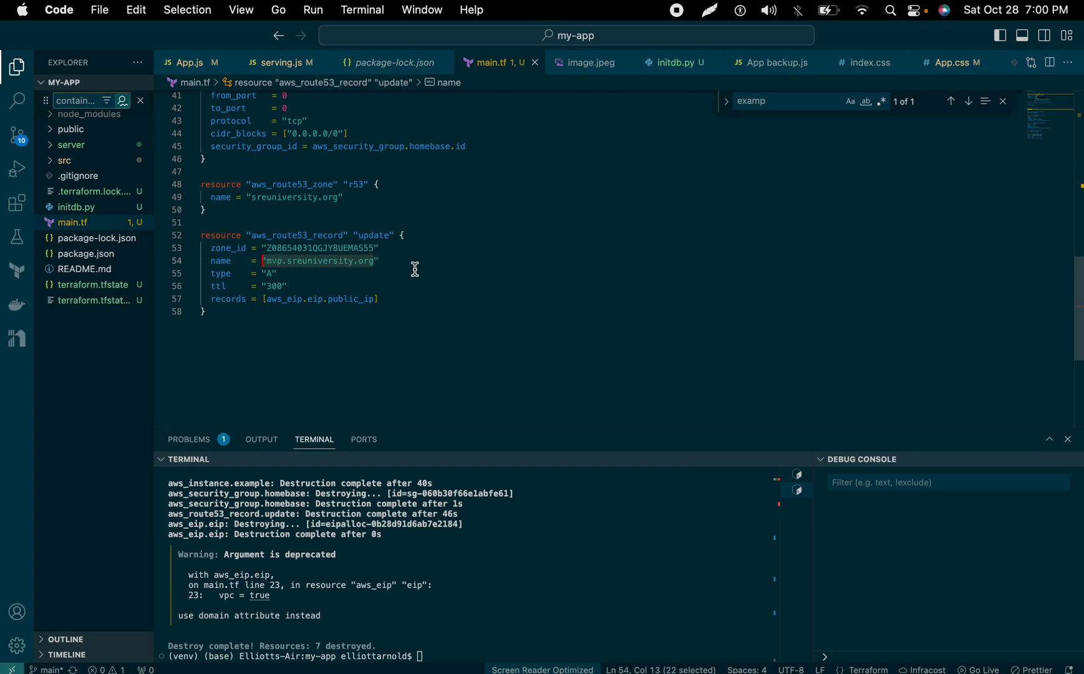
left_click(255, 273)
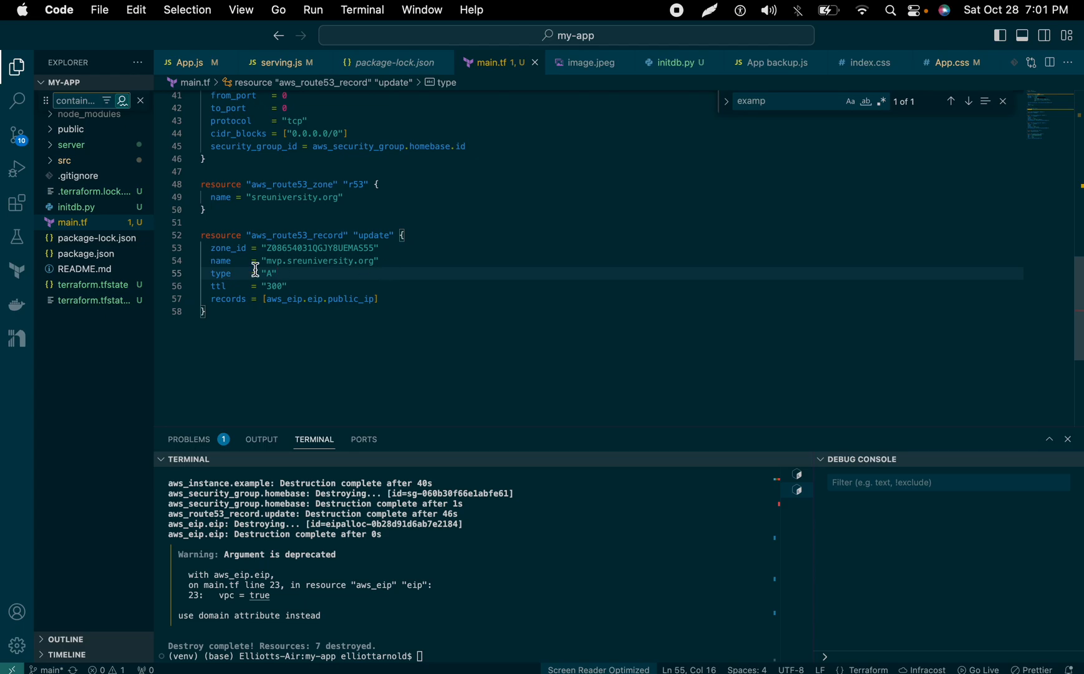
mouse_move(320, 281)
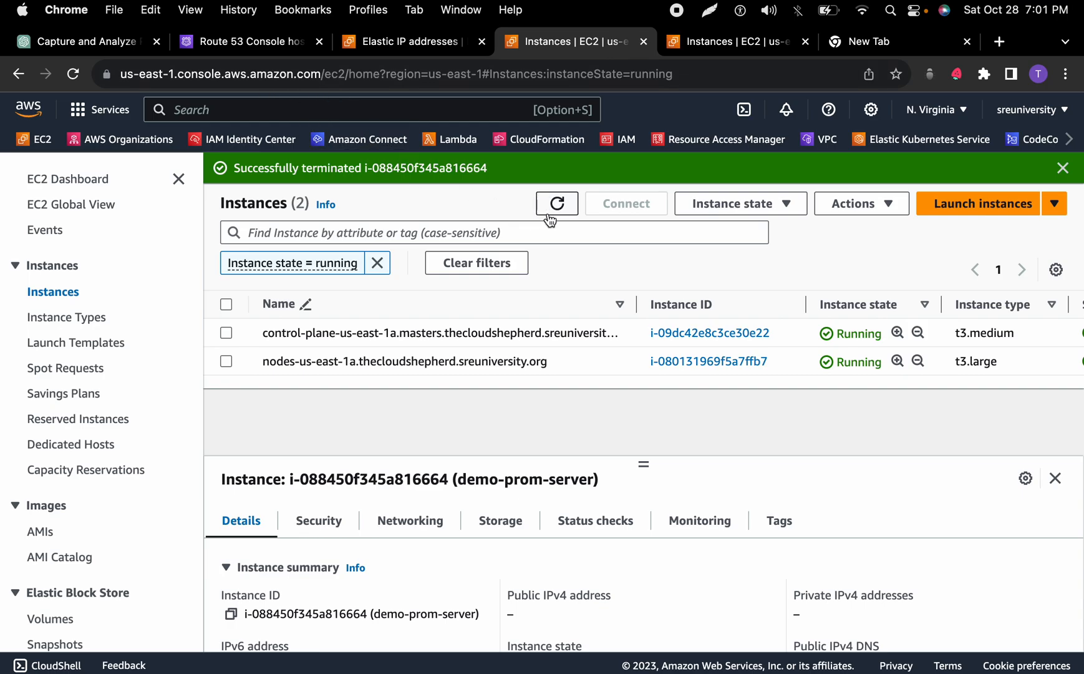
mouse_move(374, 232)
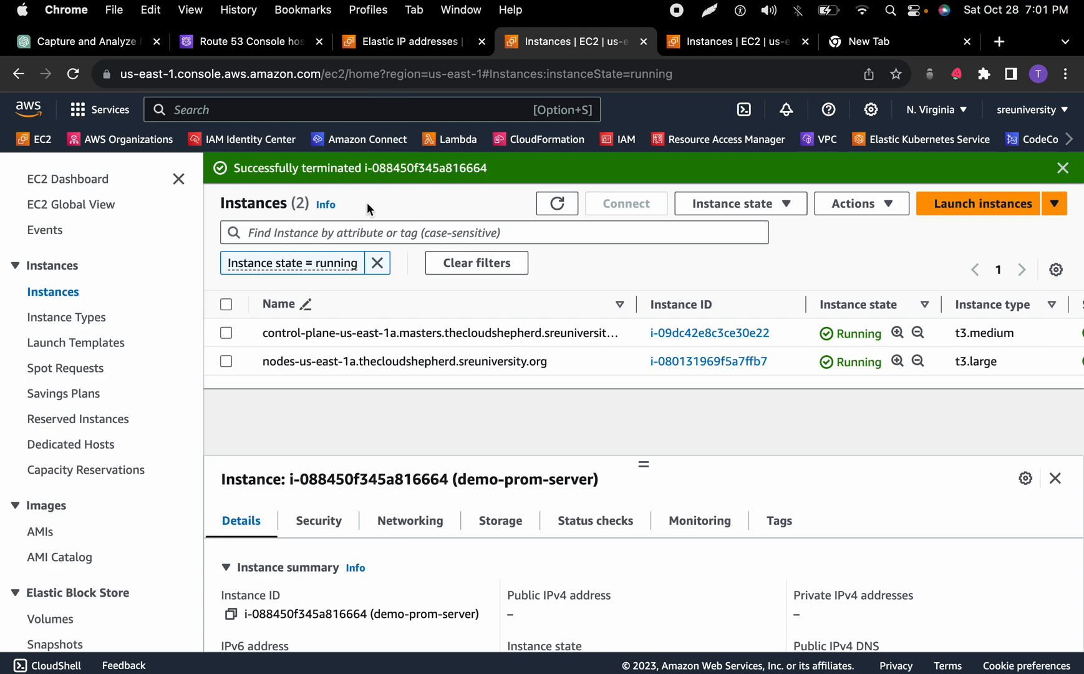
mouse_move(242, 41)
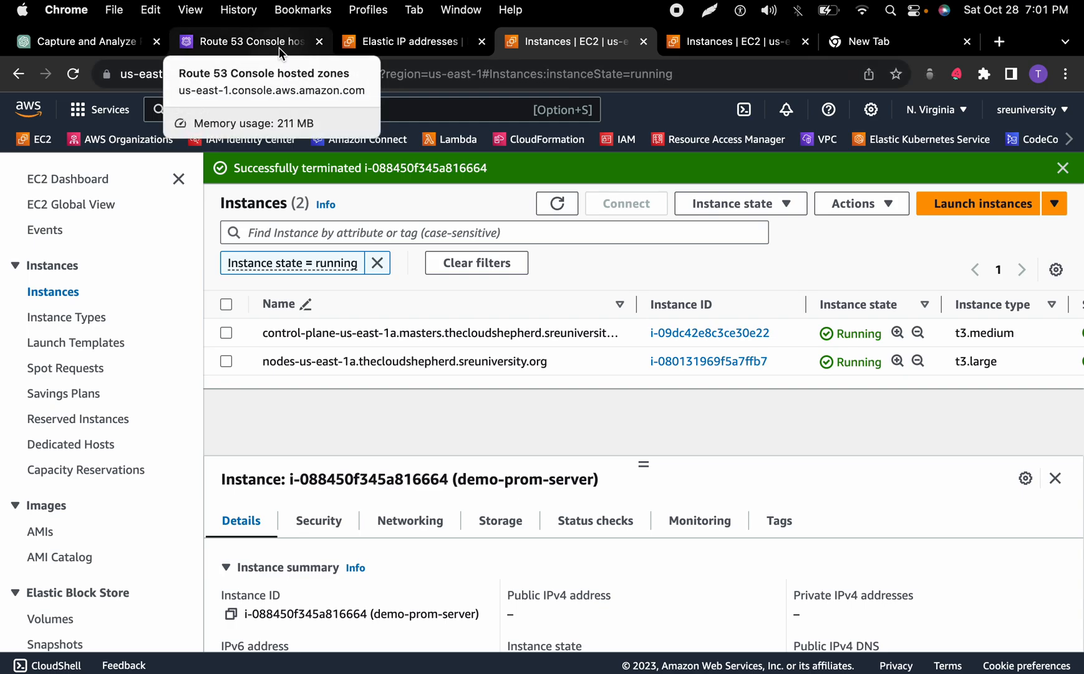
In Route 53 hosted zones, bring up the copy menu on the sreuniversity.org zone ID
left_click(249, 41)
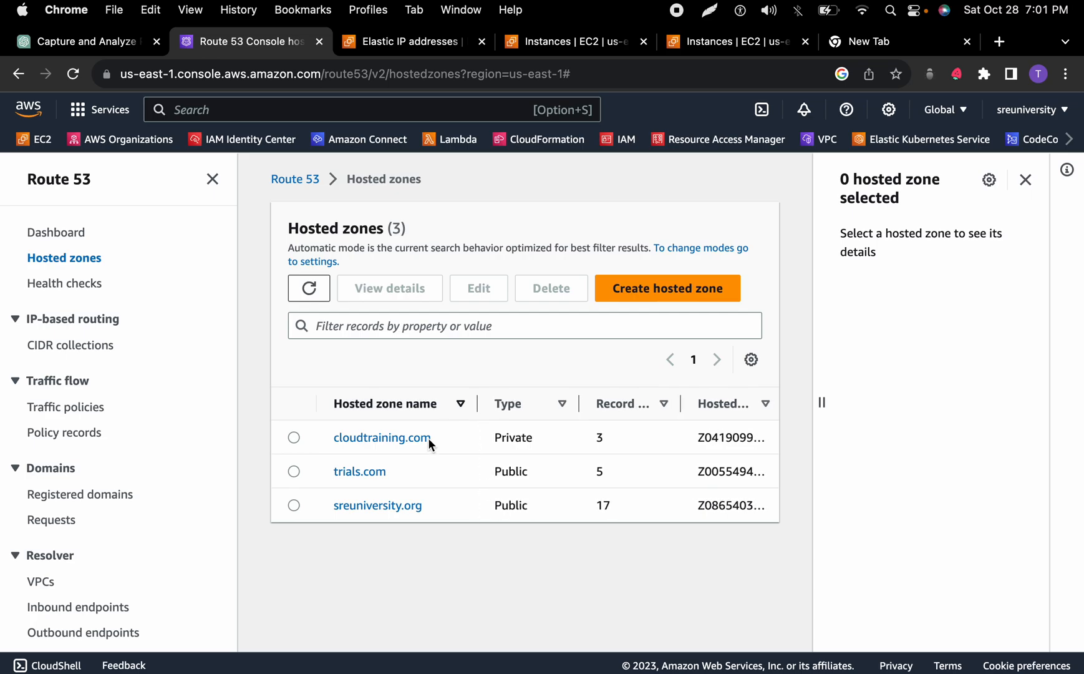
mouse_move(416, 412)
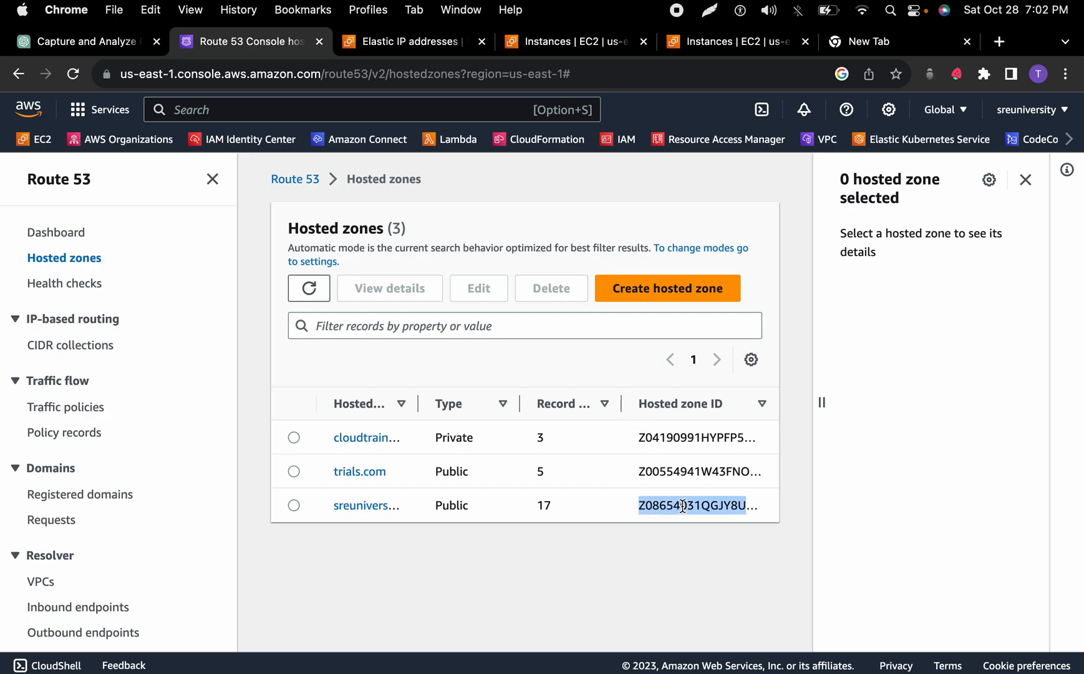
right_click(691, 504)
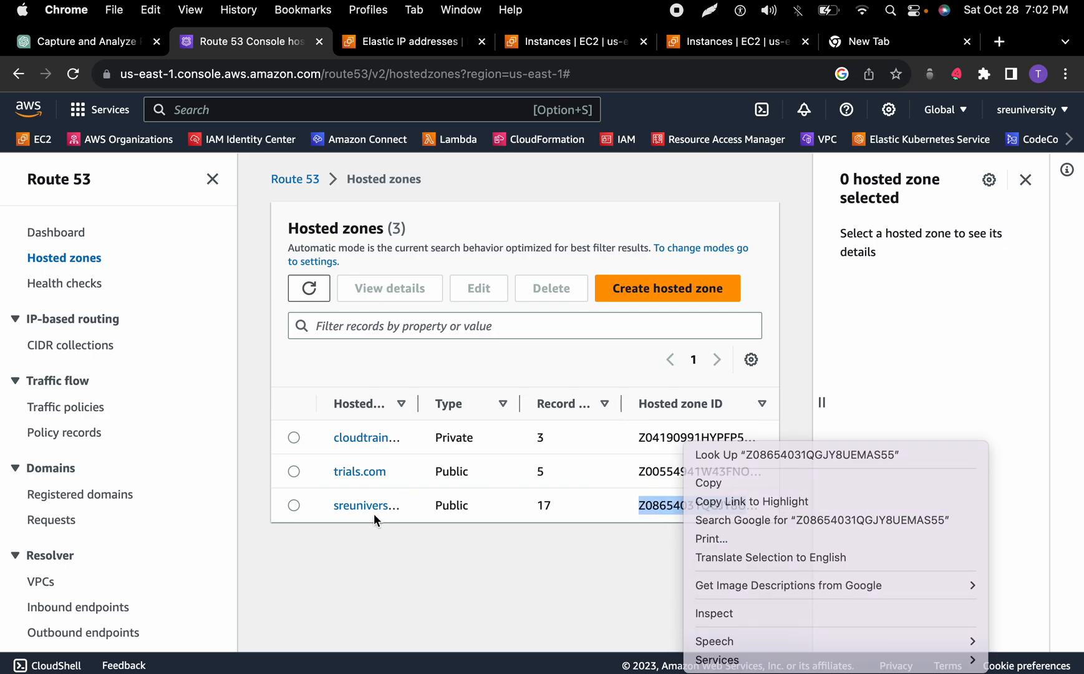
left_click(365, 505)
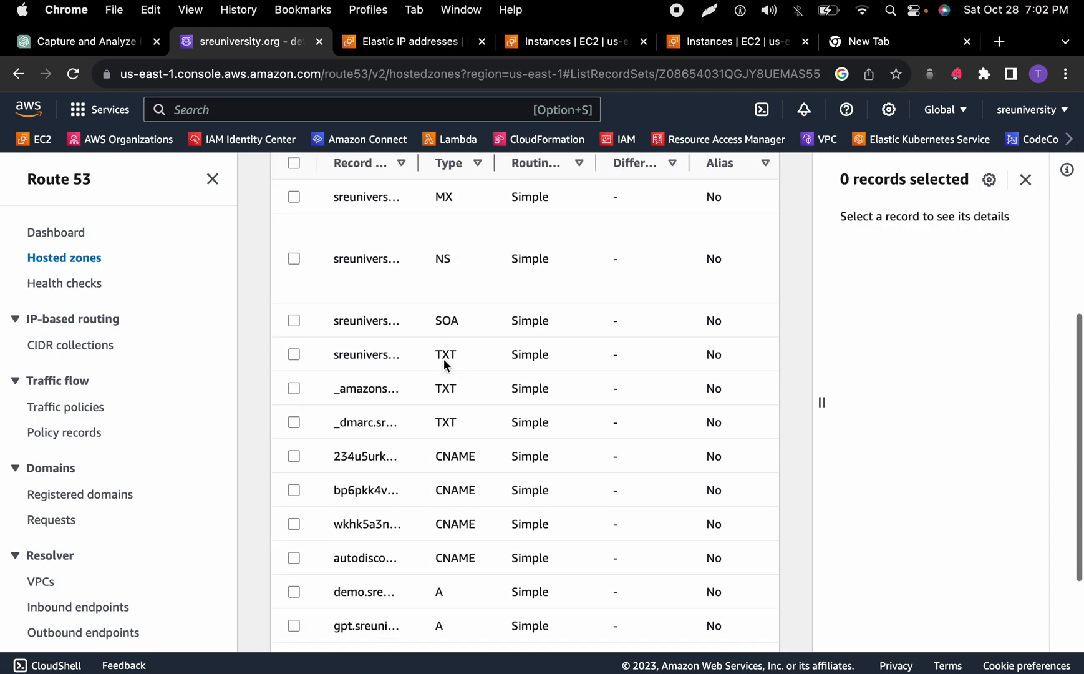
scroll("down", 3)
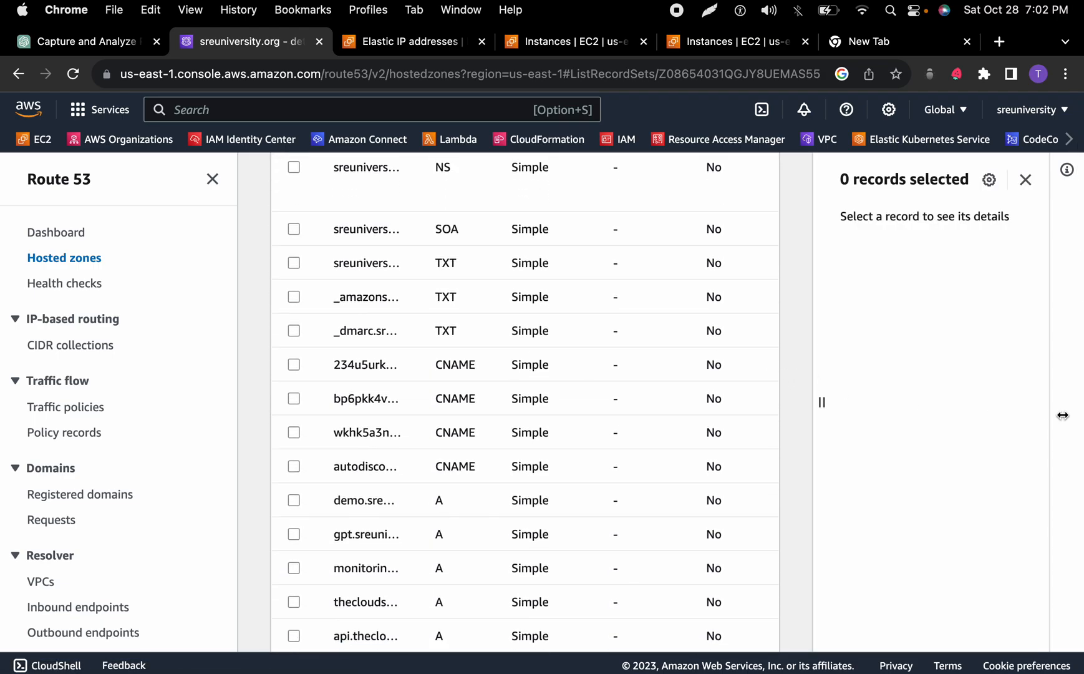
mouse_move(951, 401)
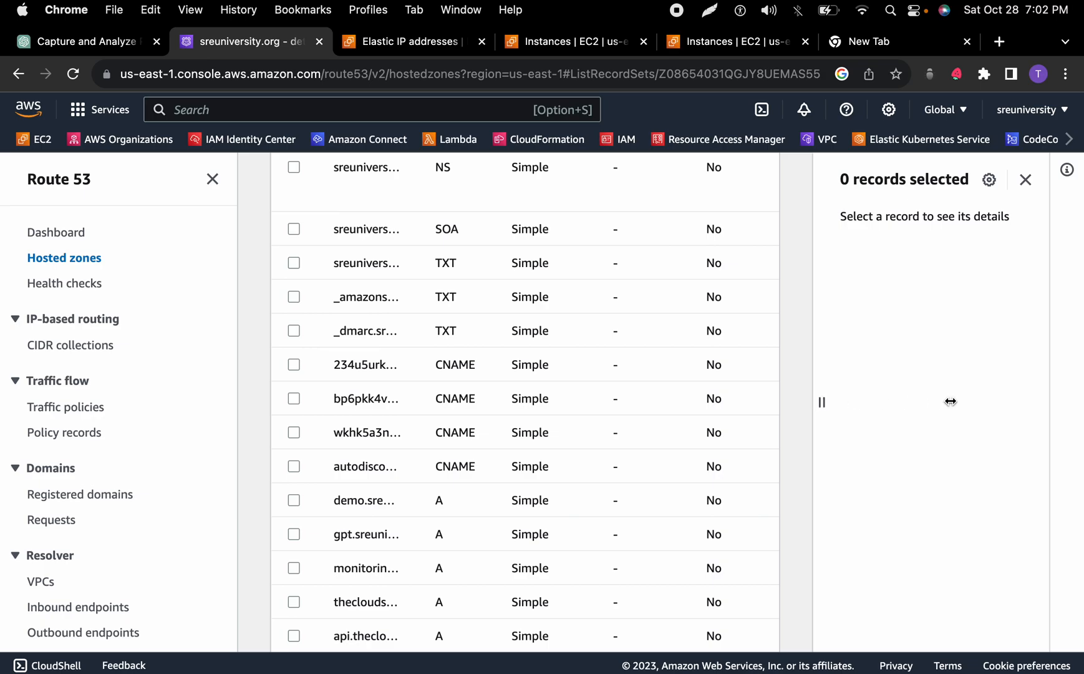
left_click(1031, 179)
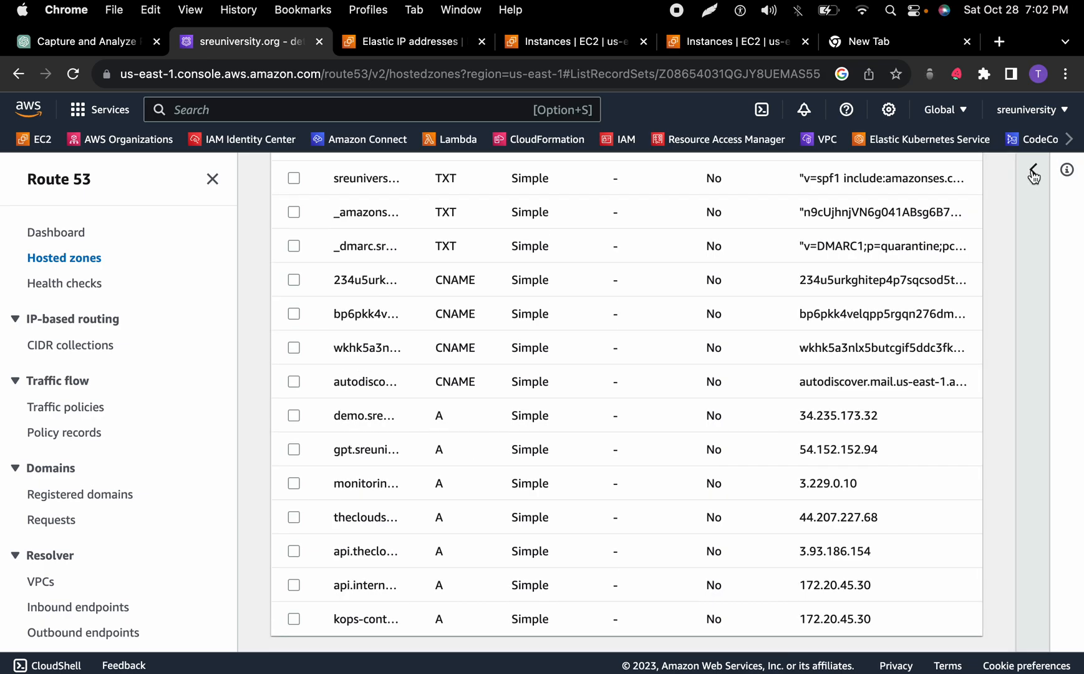
scroll("up", 3)
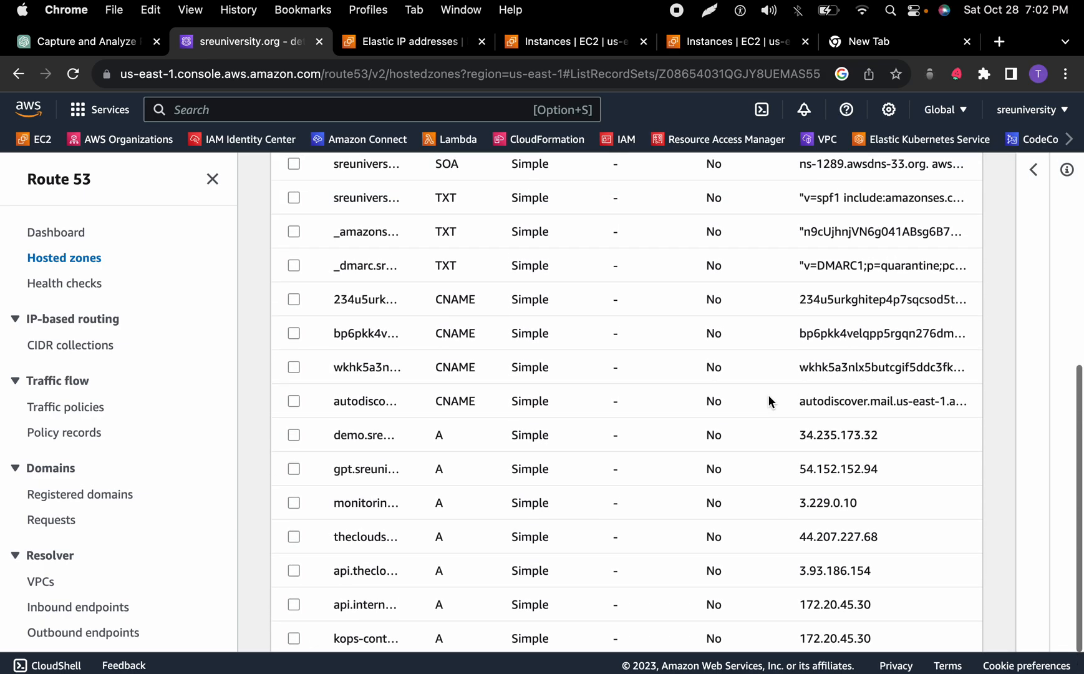
scroll("up", 3)
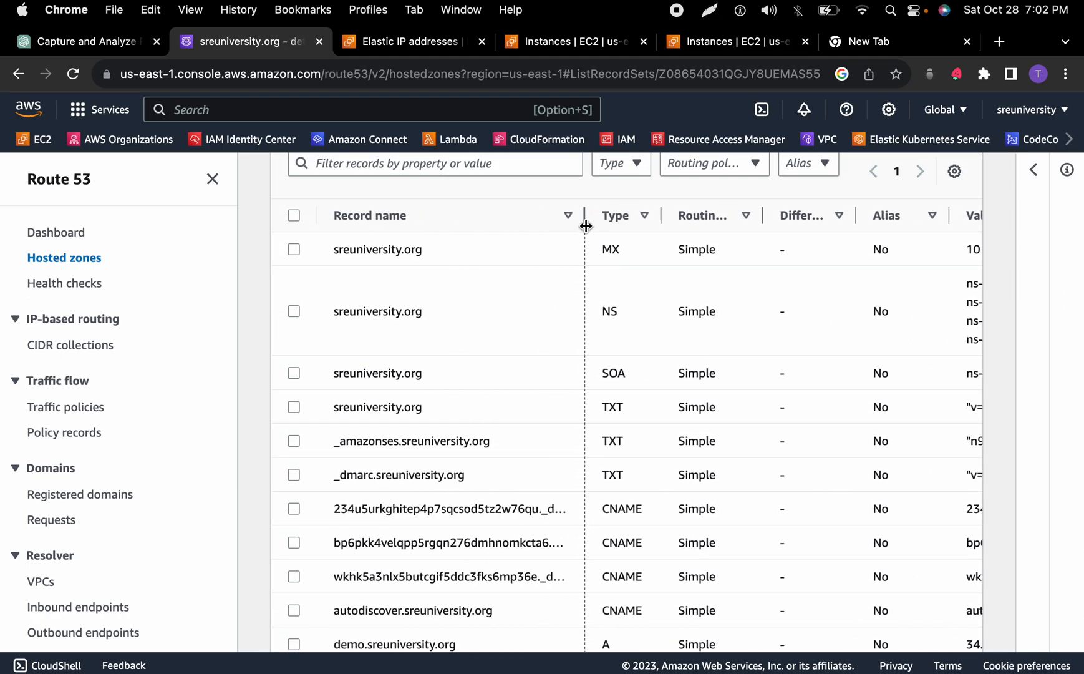
scroll("down", 3)
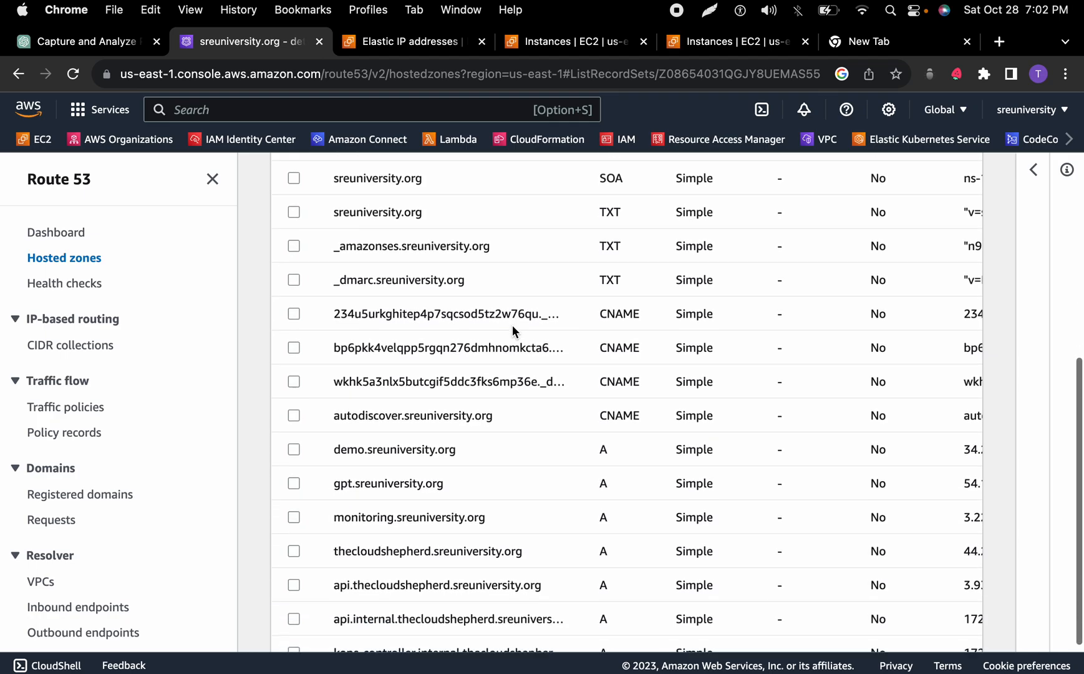
scroll("down", 3)
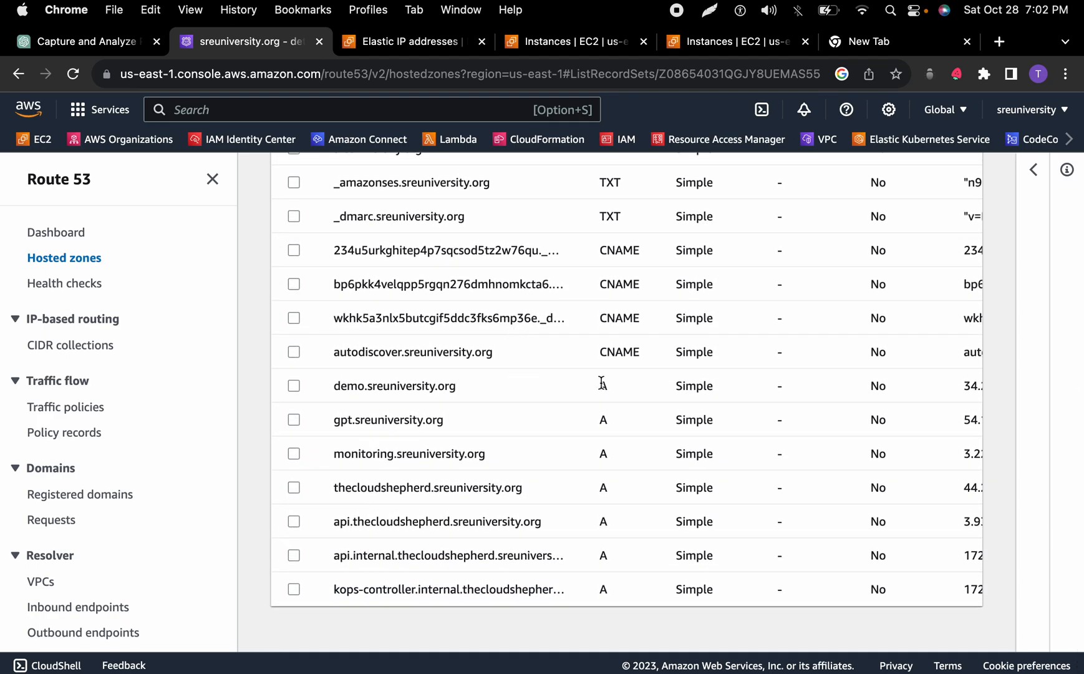
mouse_move(596, 389)
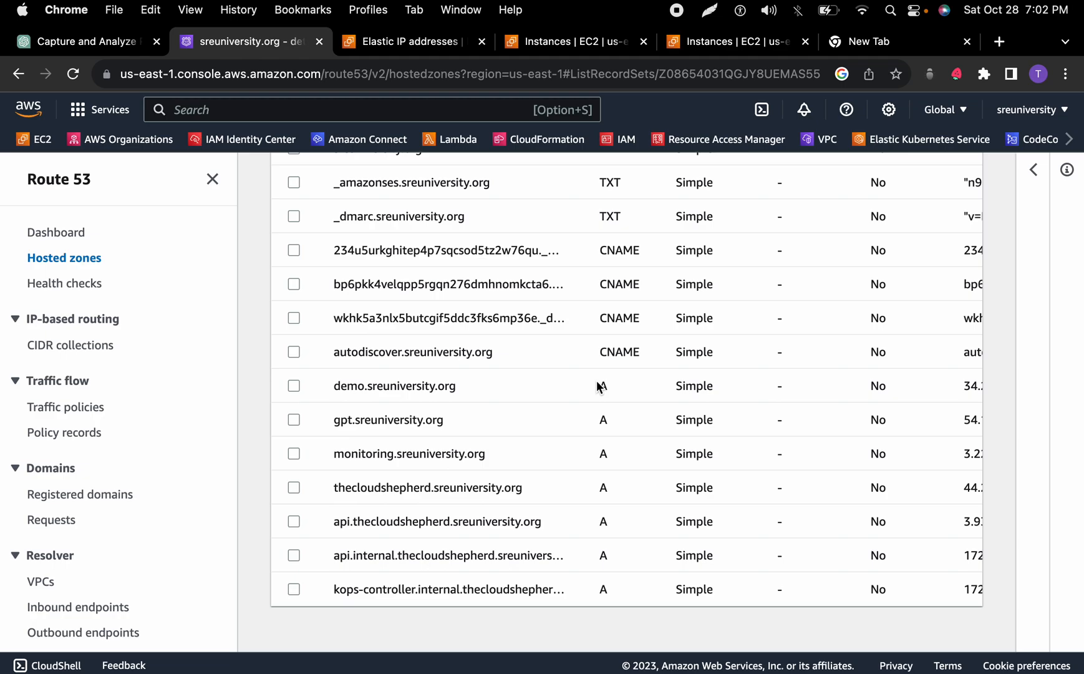
mouse_move(570, 413)
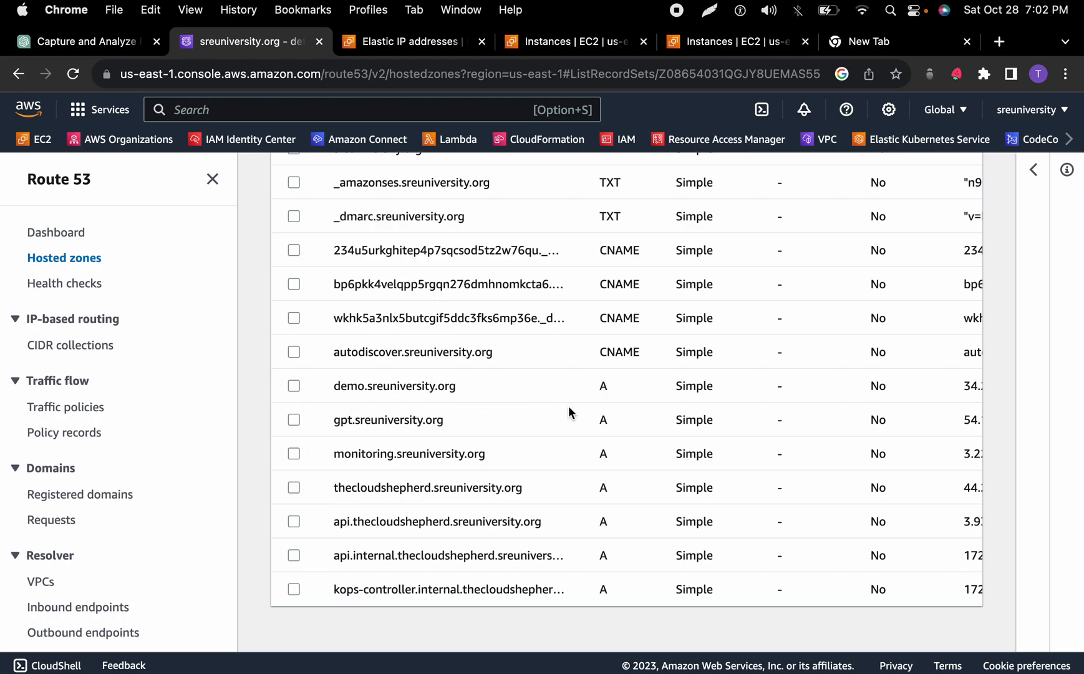
mouse_move(600, 408)
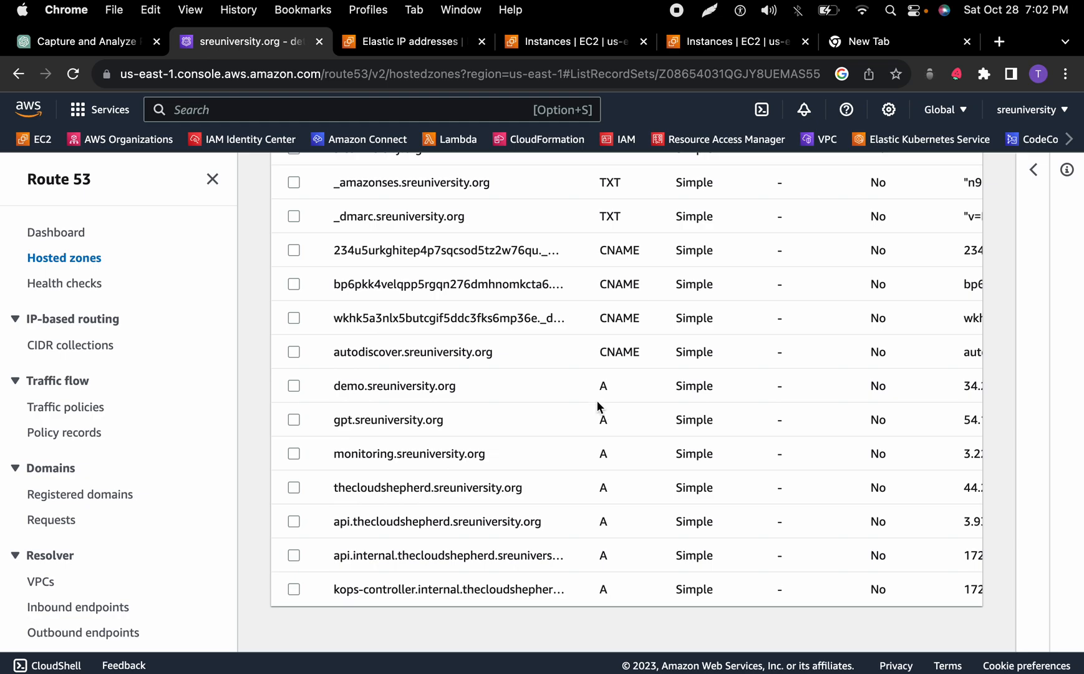
mouse_move(618, 395)
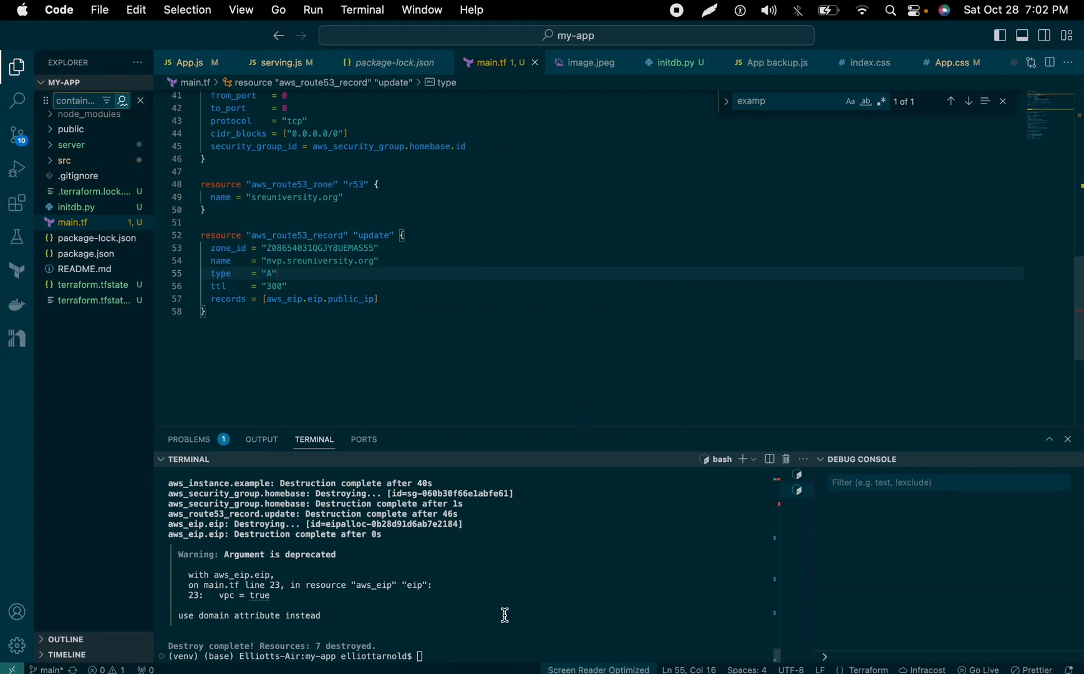
Run terraform apply --auto-approve in the terminal and watch the EIP, zone, record and mvp instance create
scroll("up", 3)
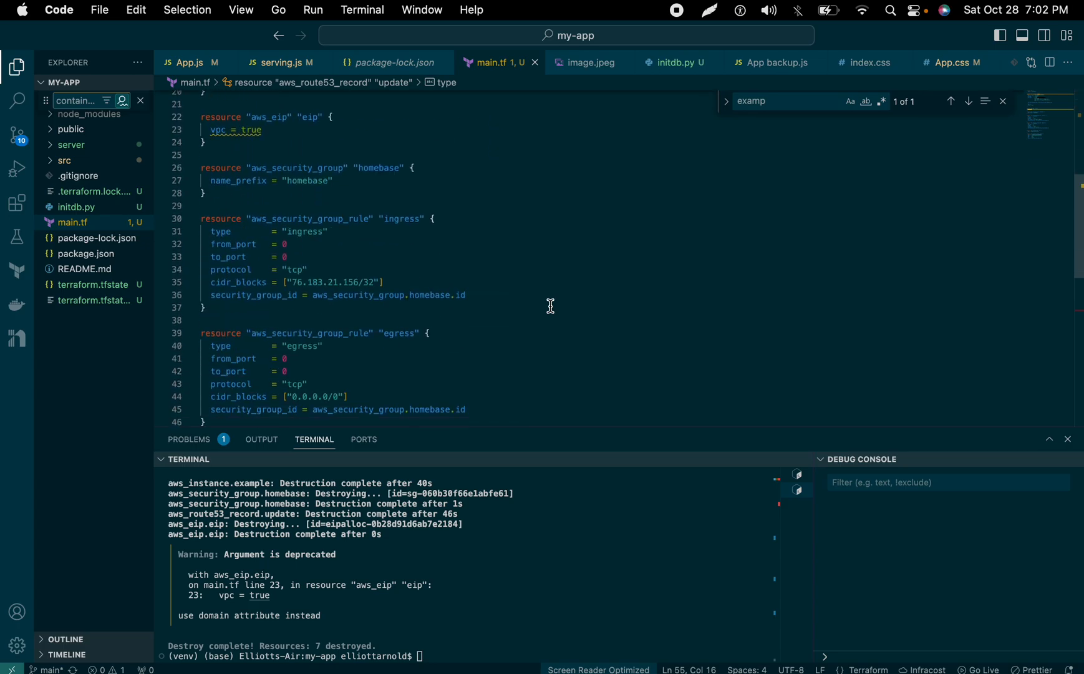
scroll("down", 3)
type("terraform destroy --auto-approve")
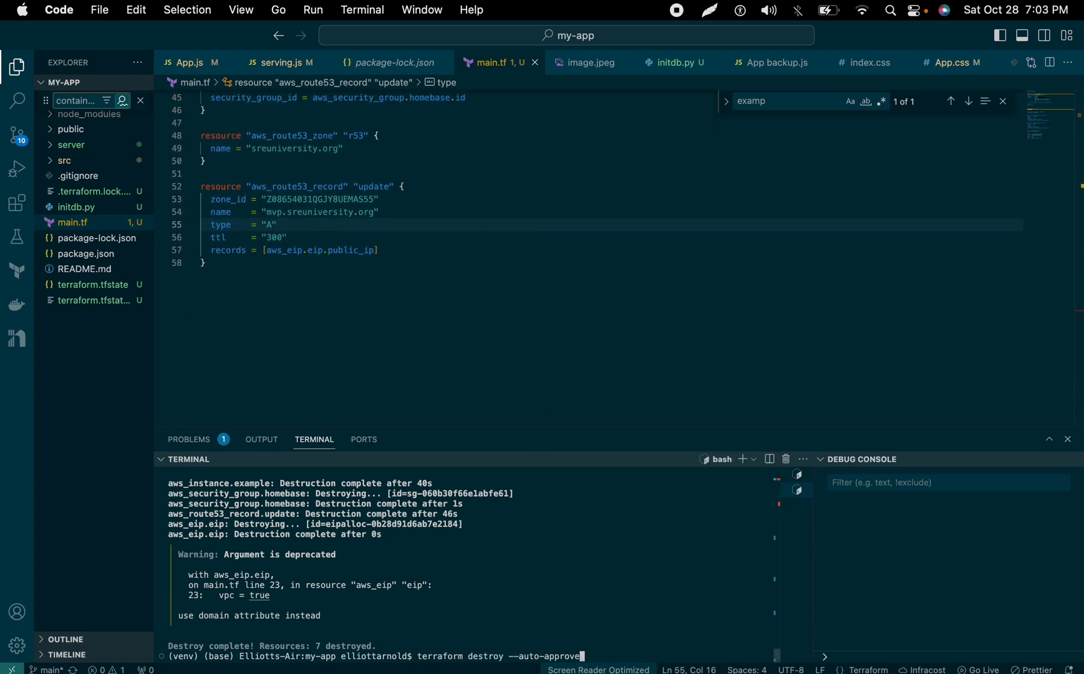
type("terraform apply --auto-approve")
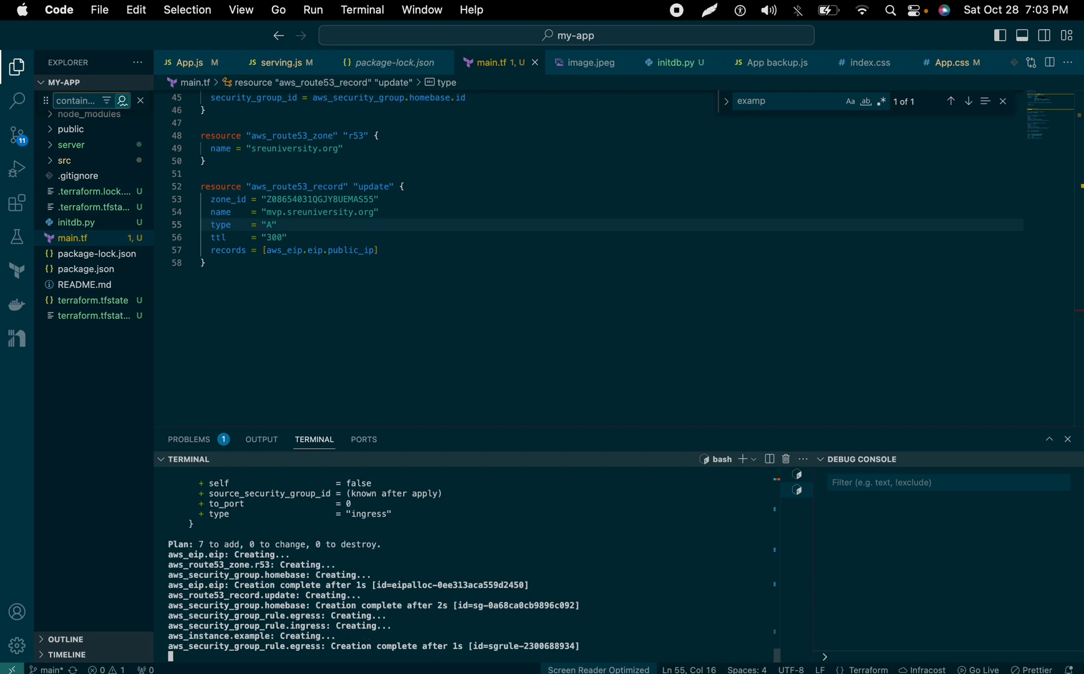
scroll("down", 3)
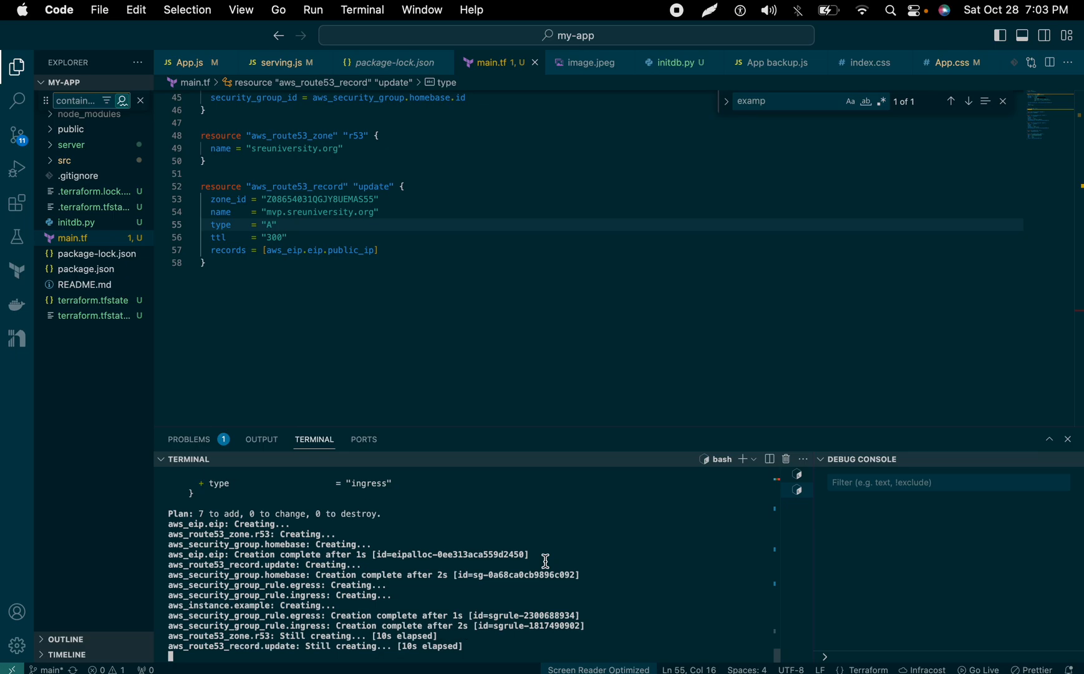
scroll("down", 3)
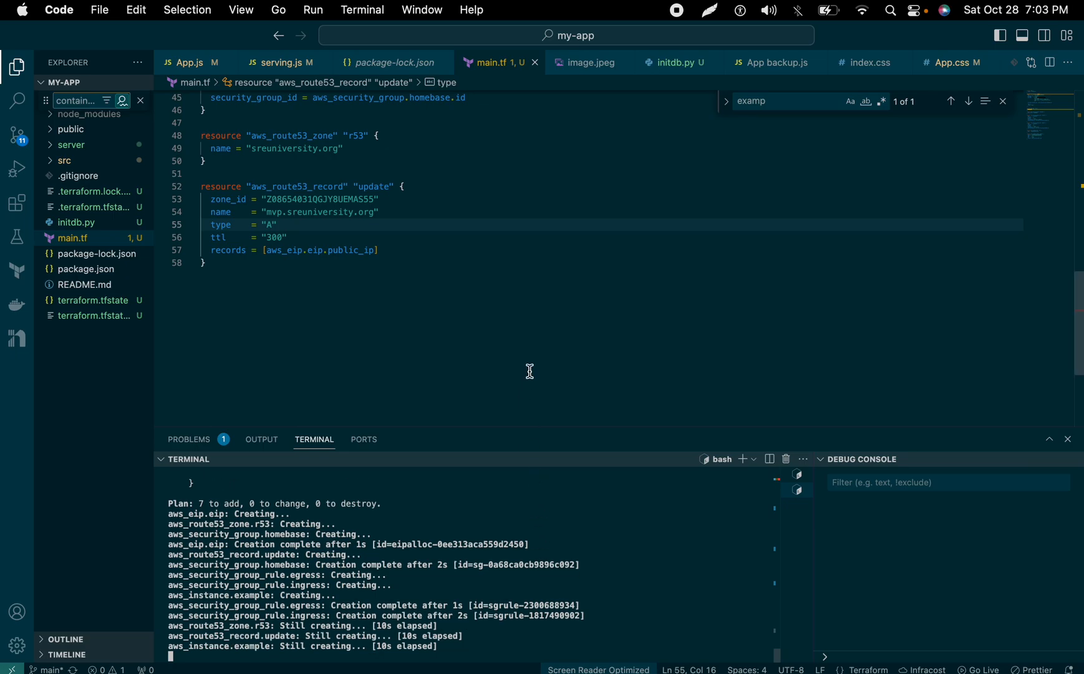
scroll("up", 3)
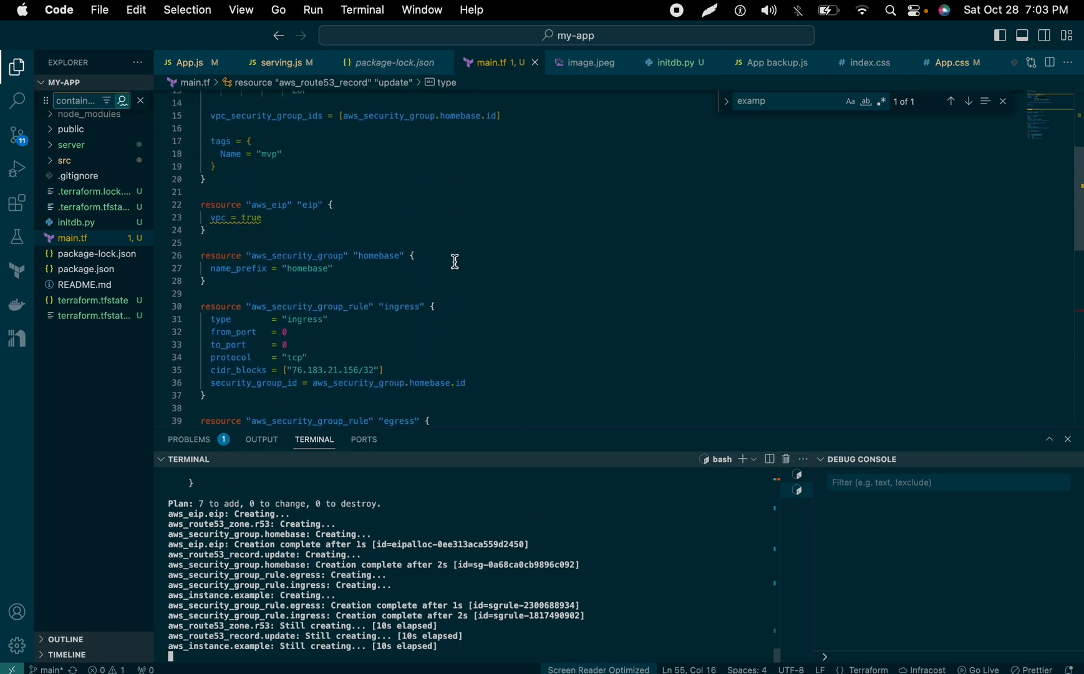
scroll("up", 3)
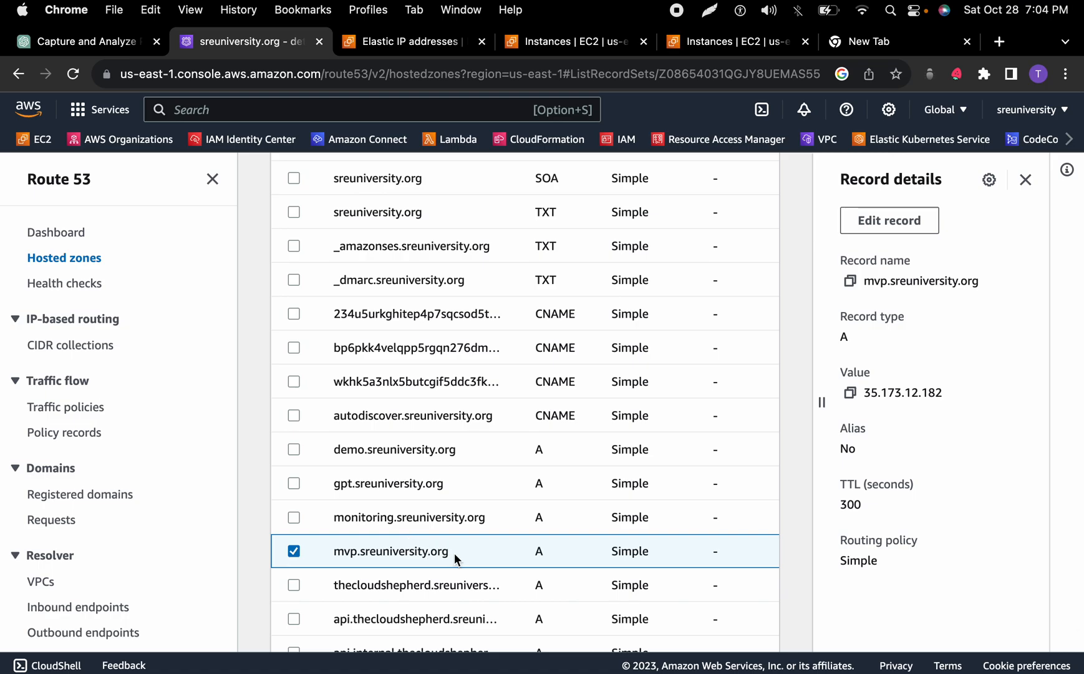
mouse_move(859, 400)
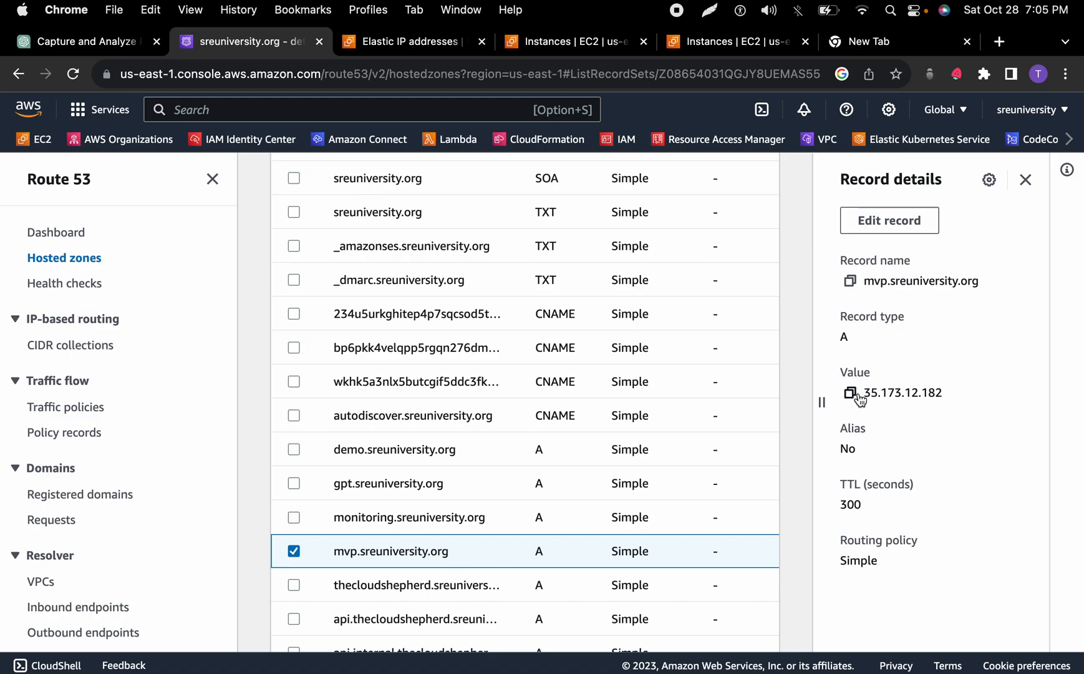
mouse_move(455, 560)
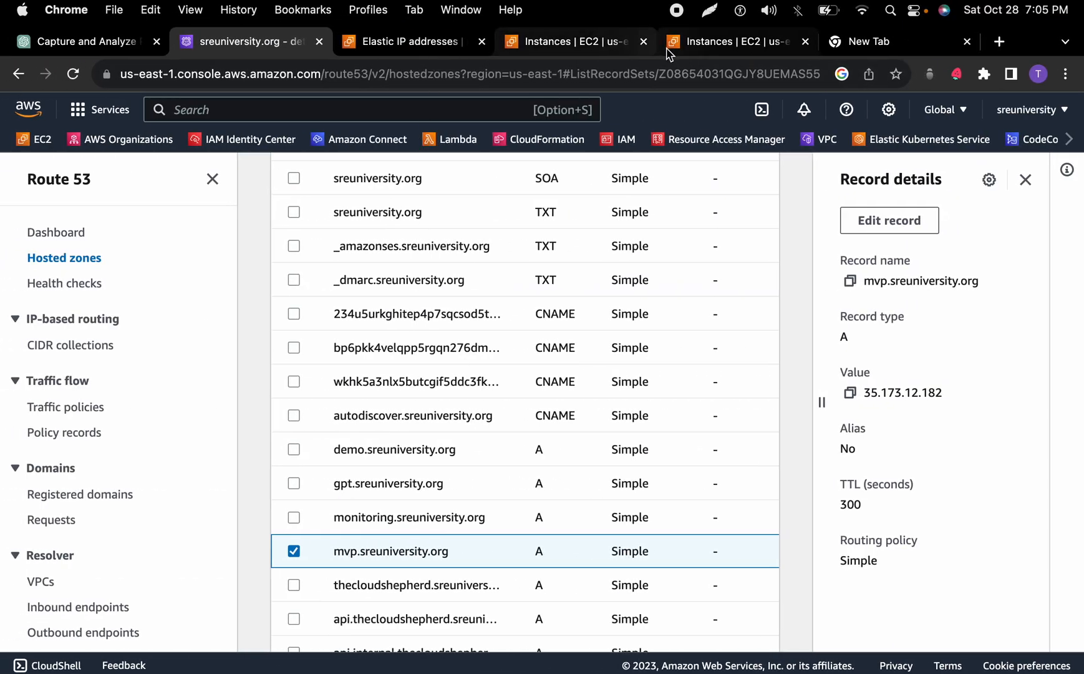
Refresh EC2 Instances, select the running mvp instance, open its public IPv4 address, then view all 22 instances
left_click(567, 41)
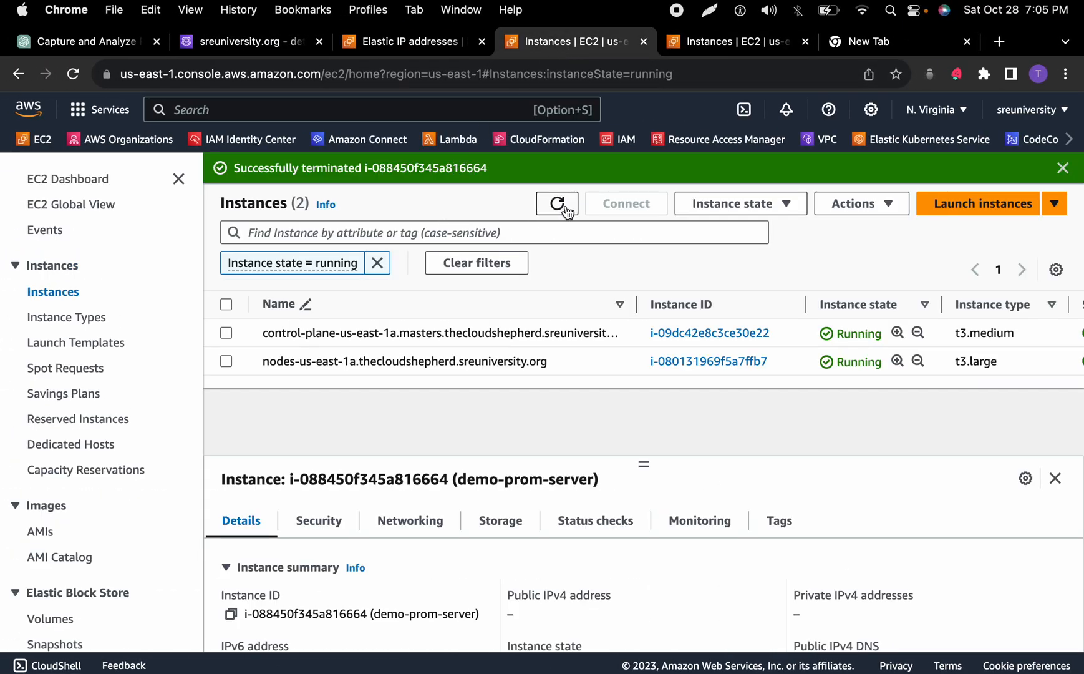
left_click(557, 203)
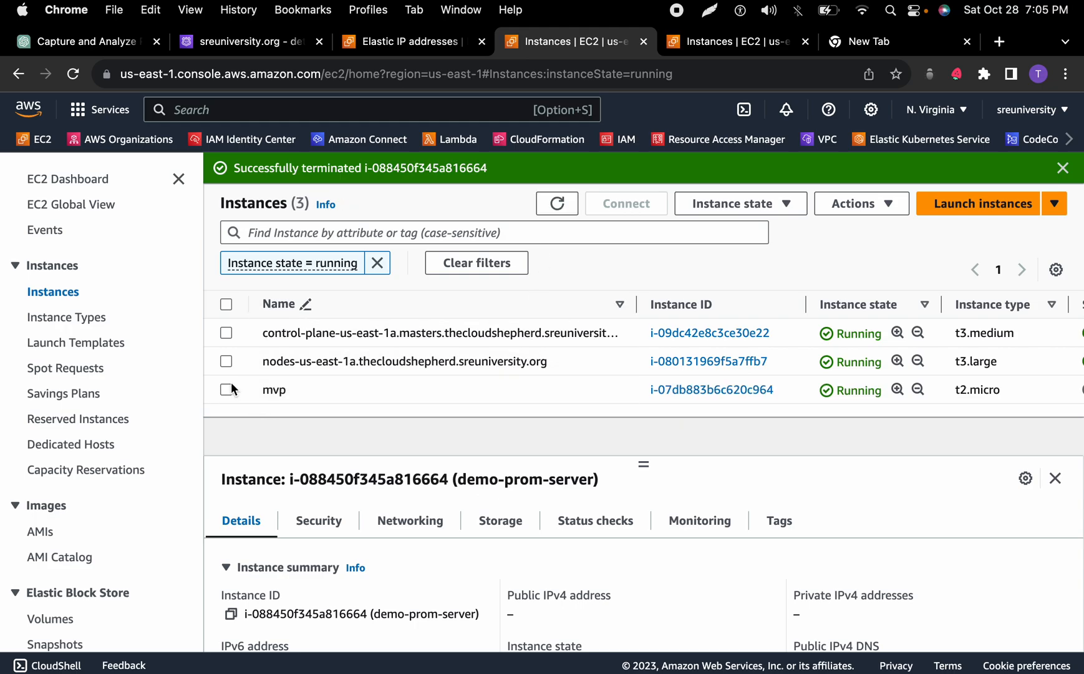
left_click(226, 389)
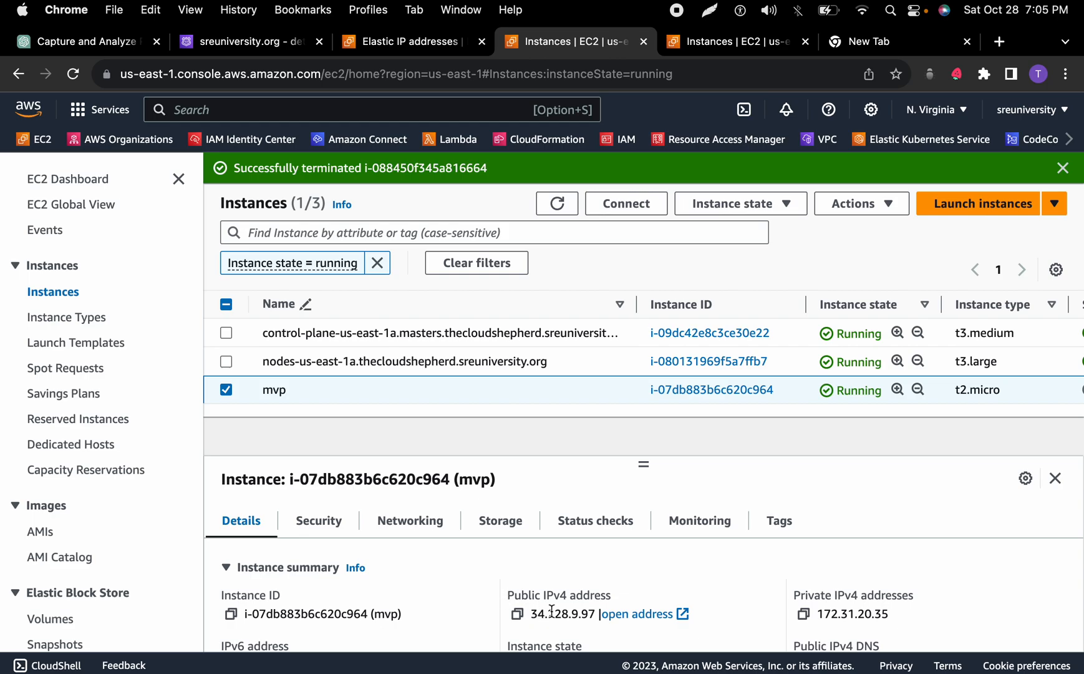
left_click(517, 613)
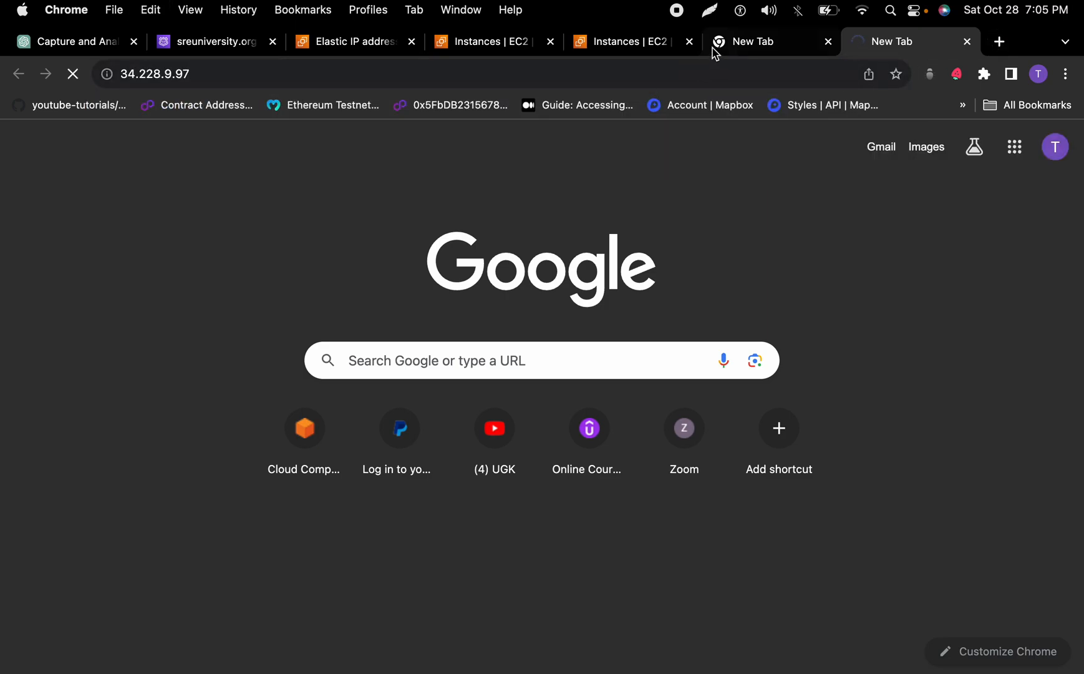
mouse_move(753, 42)
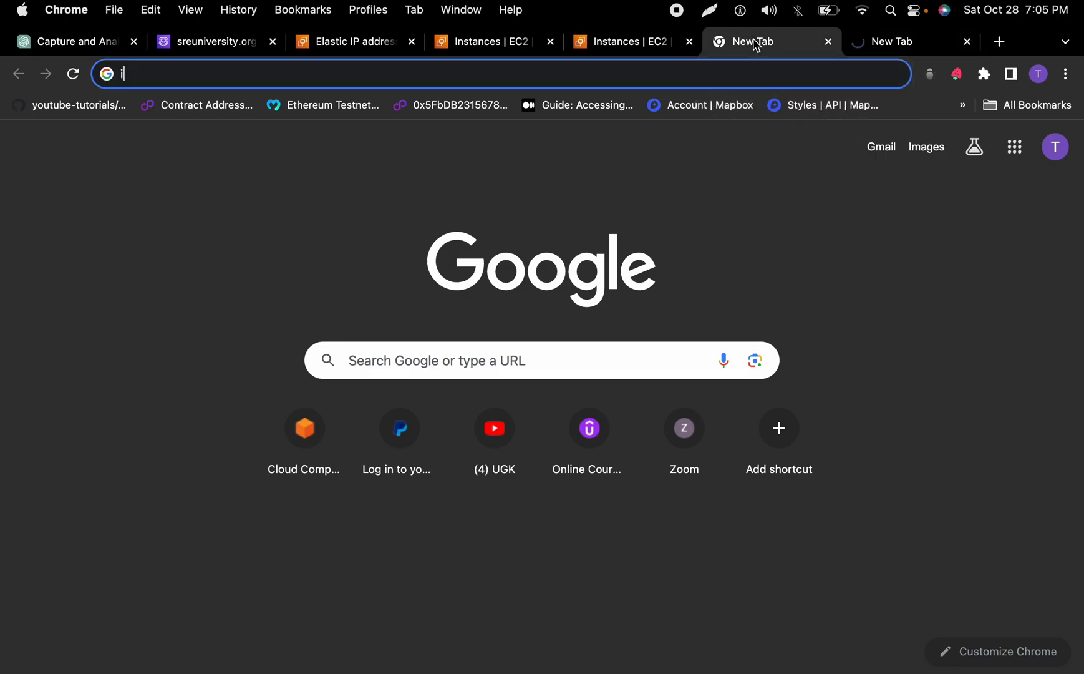
left_click(625, 42)
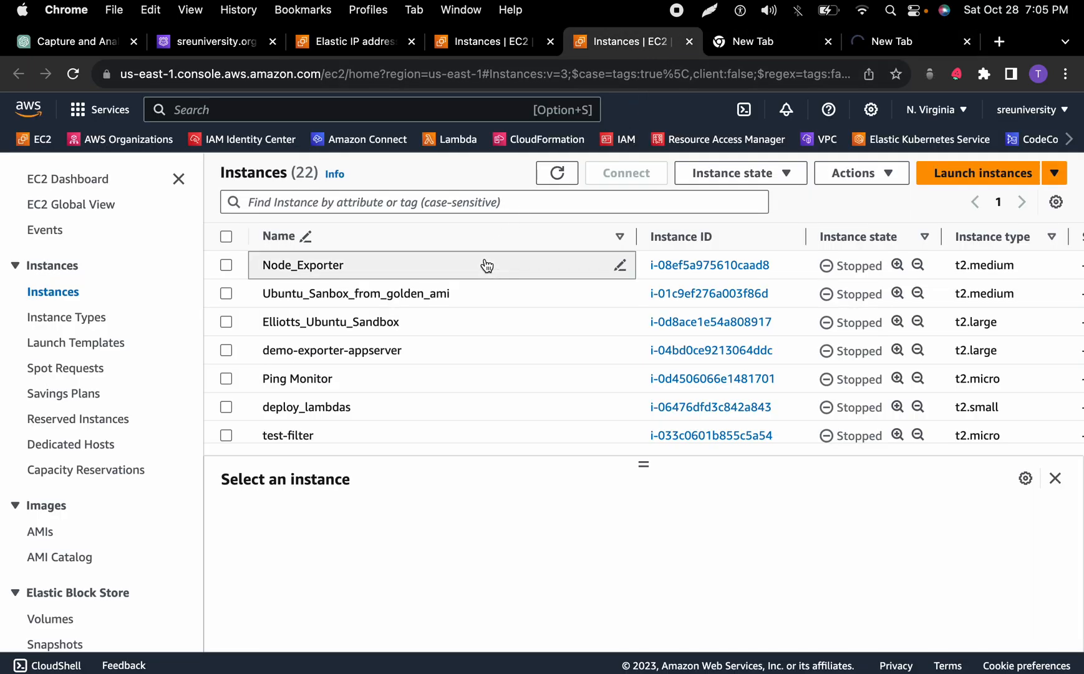
mouse_move(867, 41)
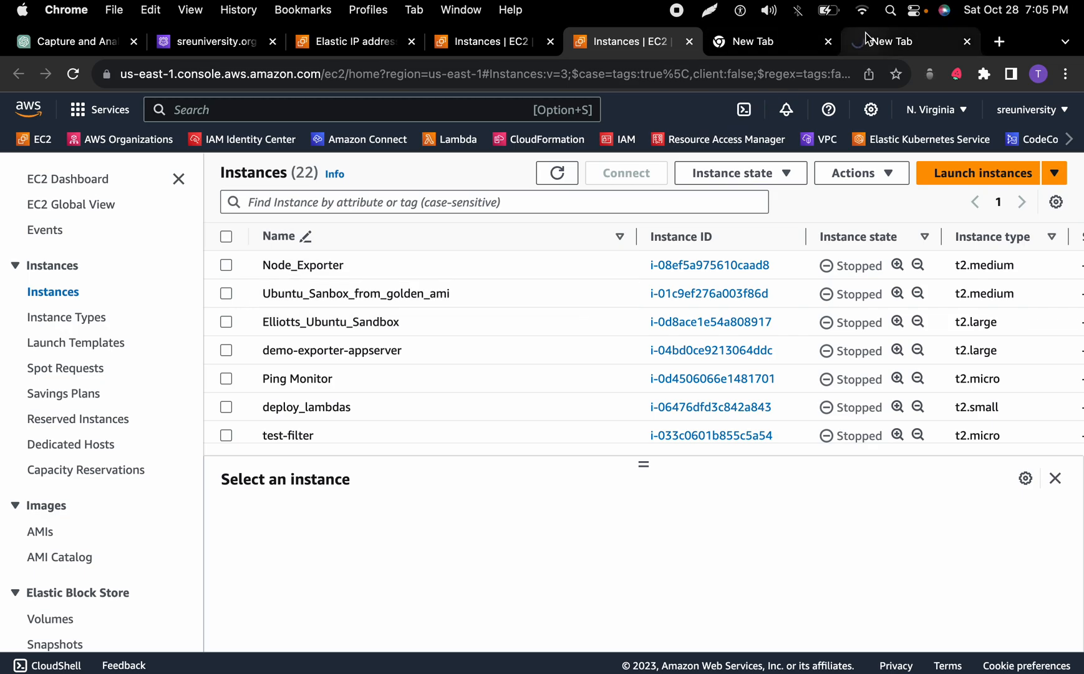
Read the terminal's 'Apply complete! Resources: 7 added, 0 changed, 0 destroyed' message
scroll("down", 3)
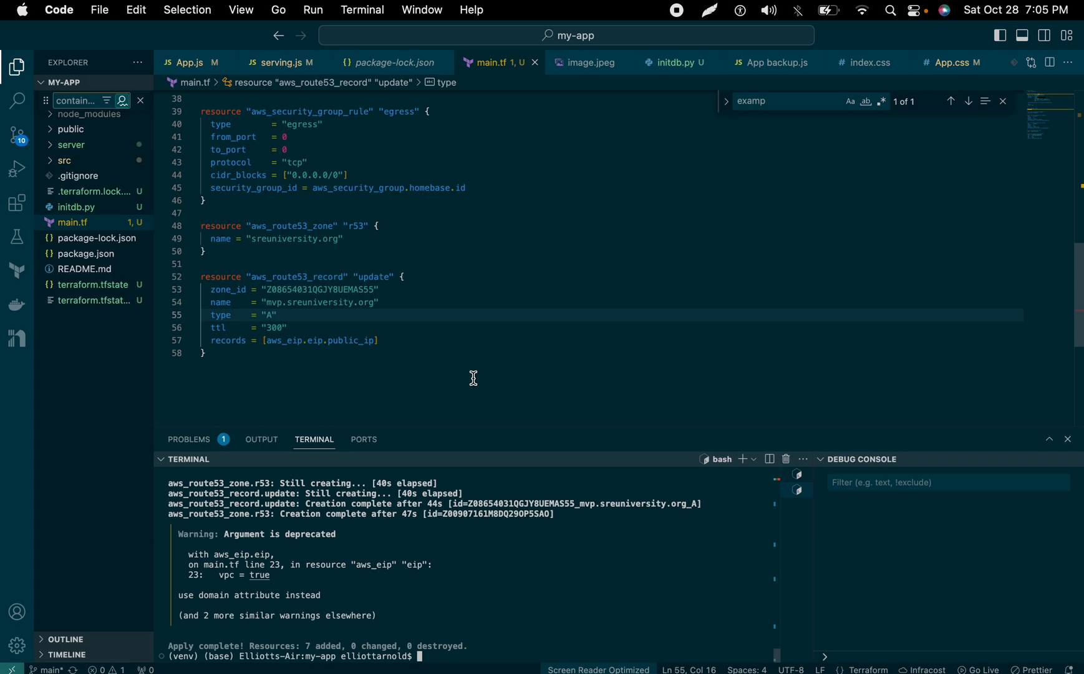
mouse_move(563, 129)
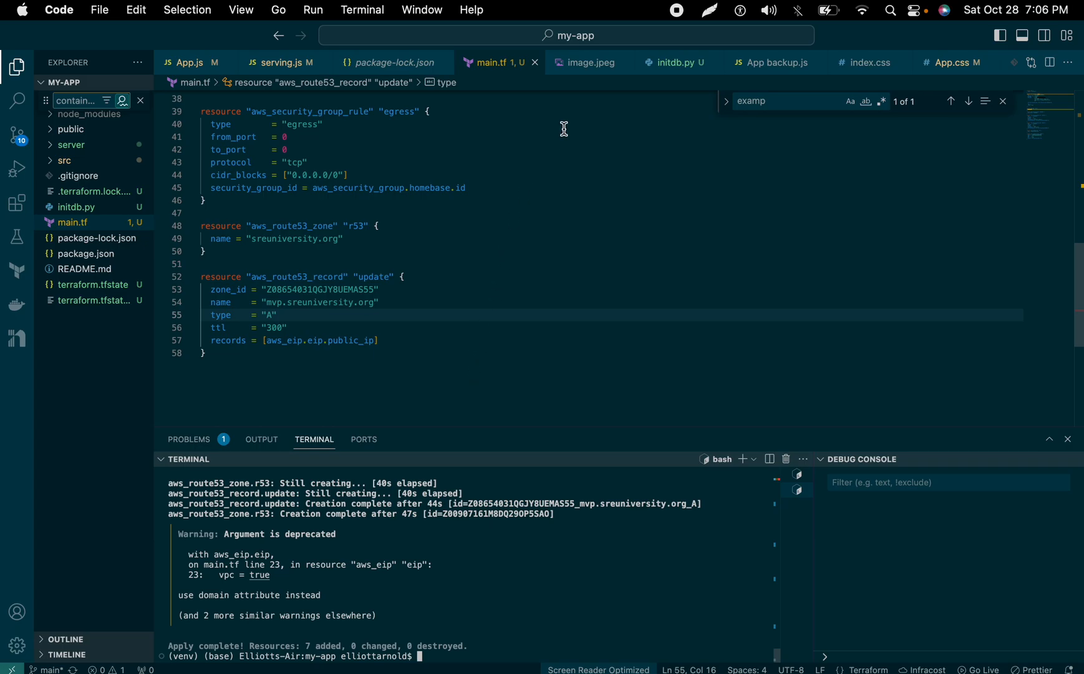